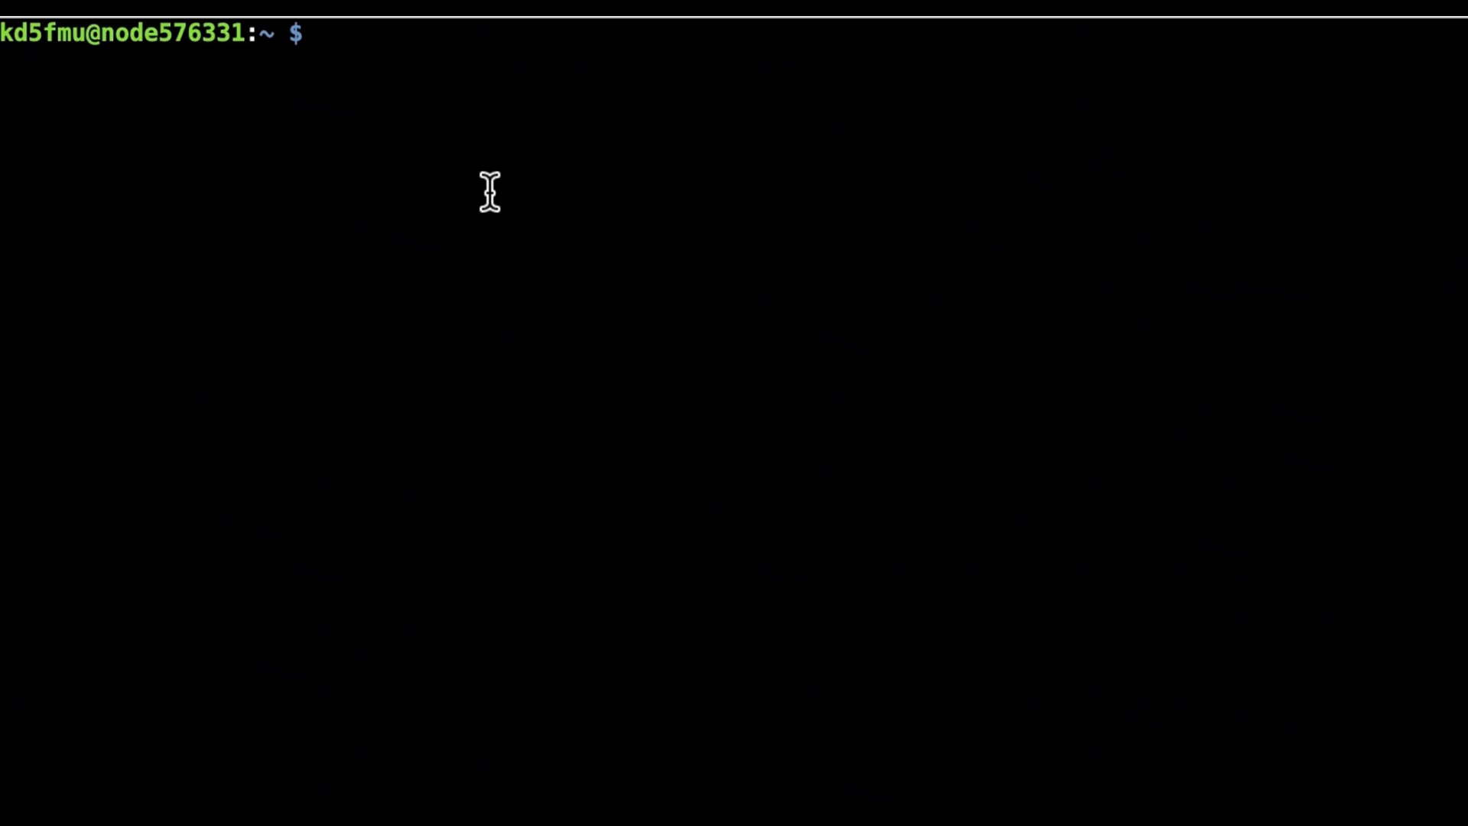
Step: Type the command nano /etc/ssh/sshd_config at the shell prompt
type("nano /etc/ssh/sshd_config")
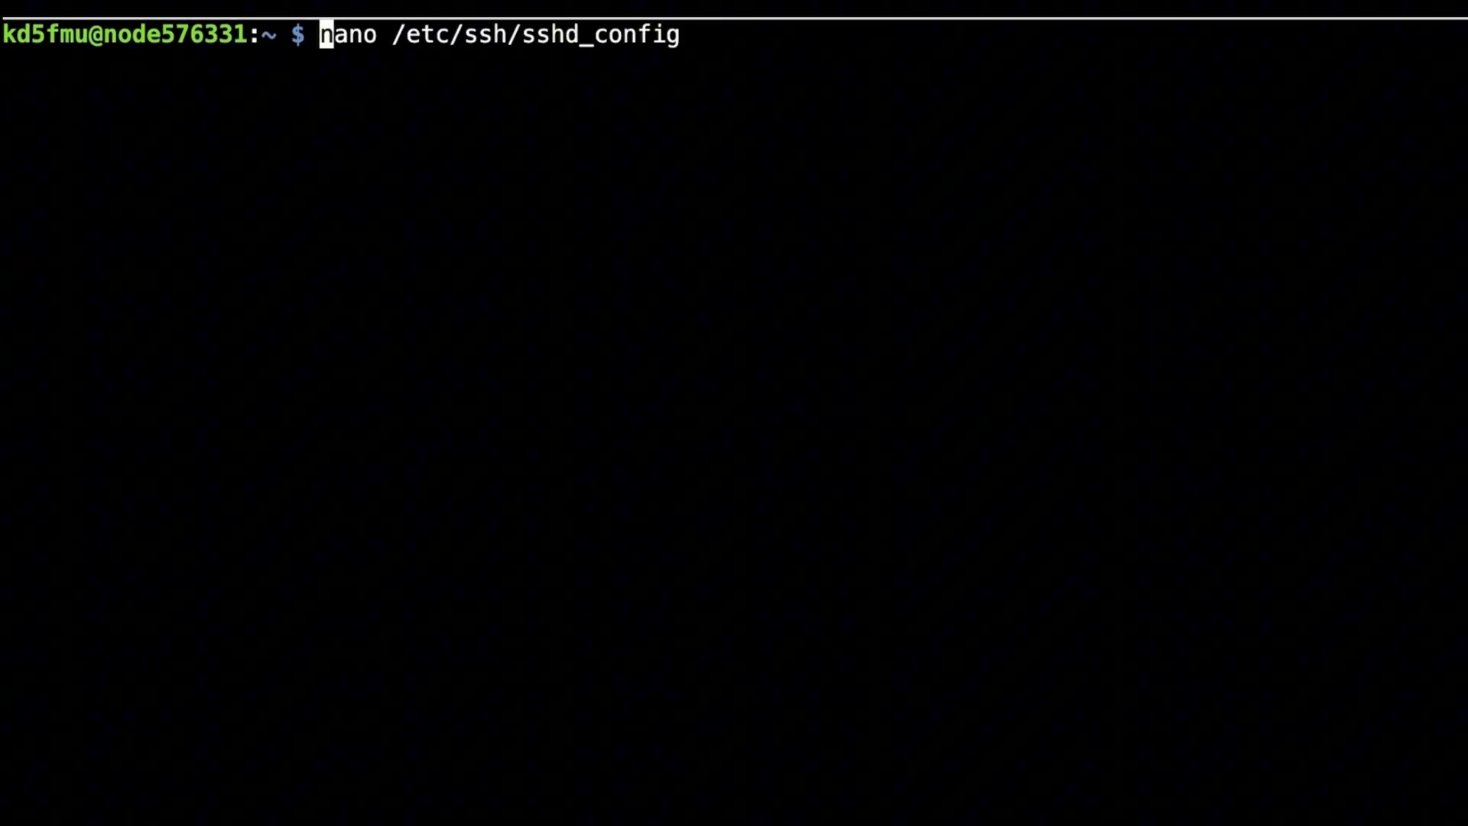
Step: Open sshd_config with sudo, uncomment PermitRootLogin set to yes, and save
type("sudo")
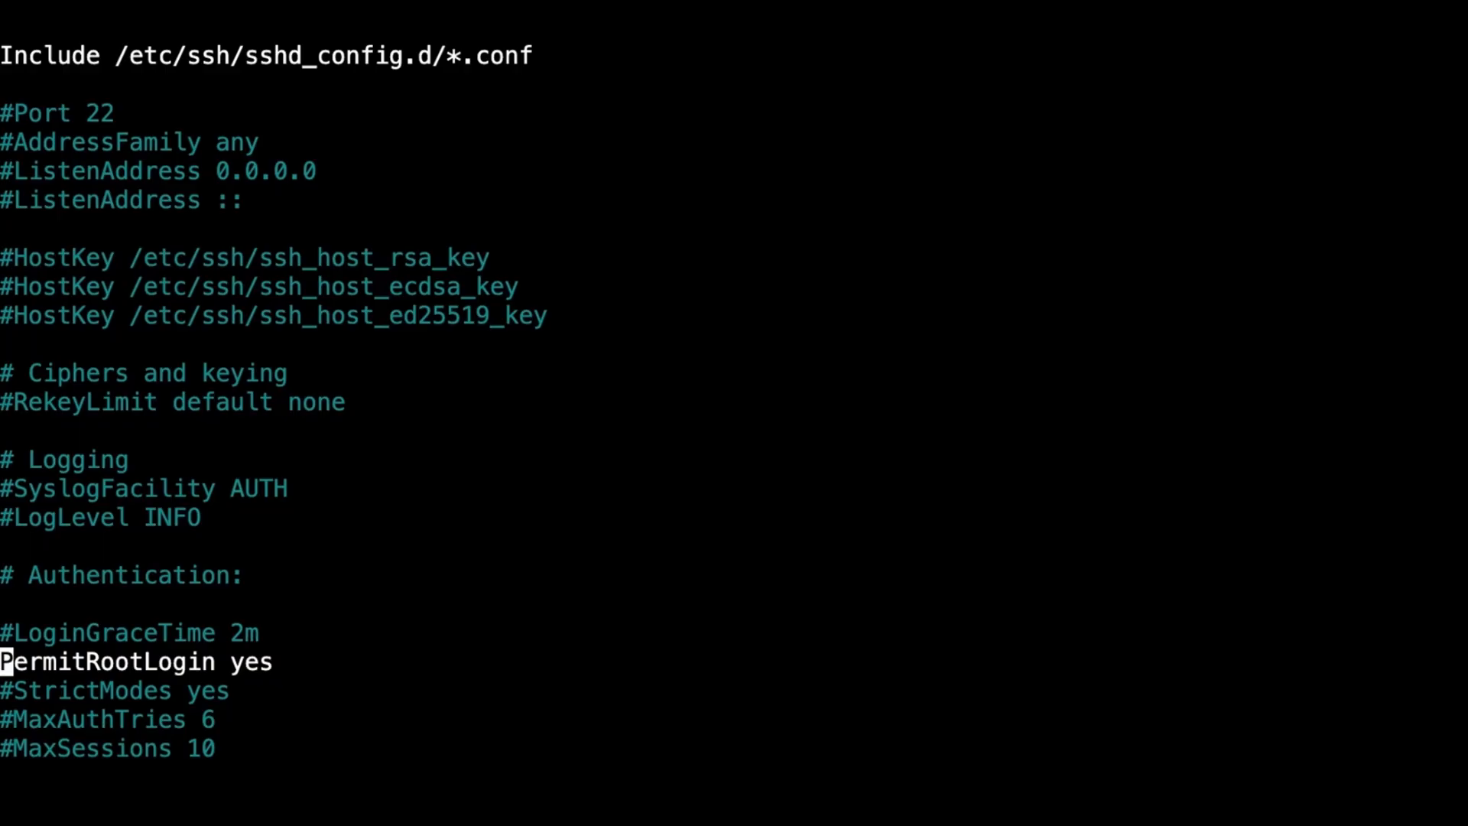
type("#")
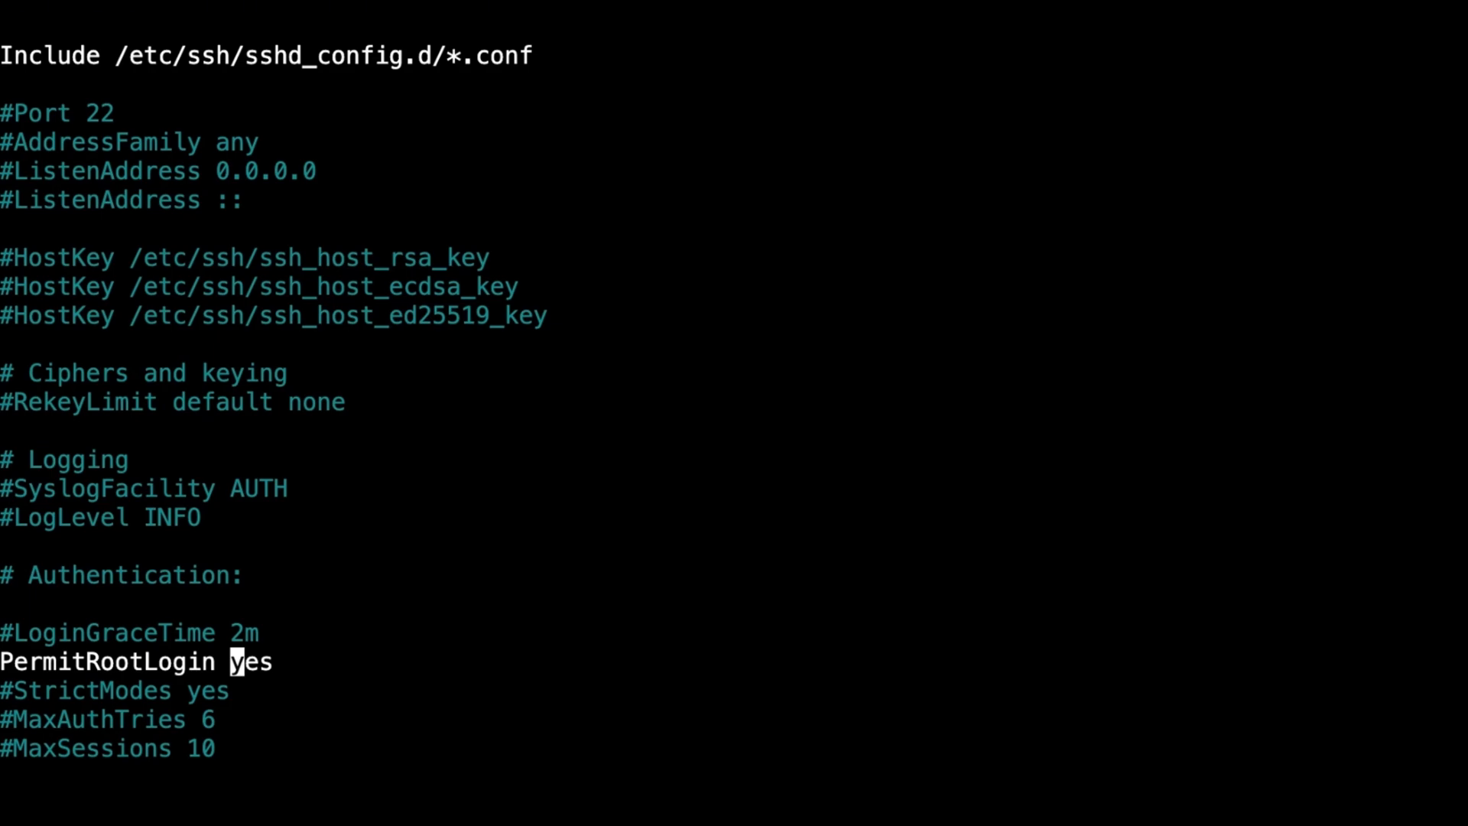
key("ctrl+o")
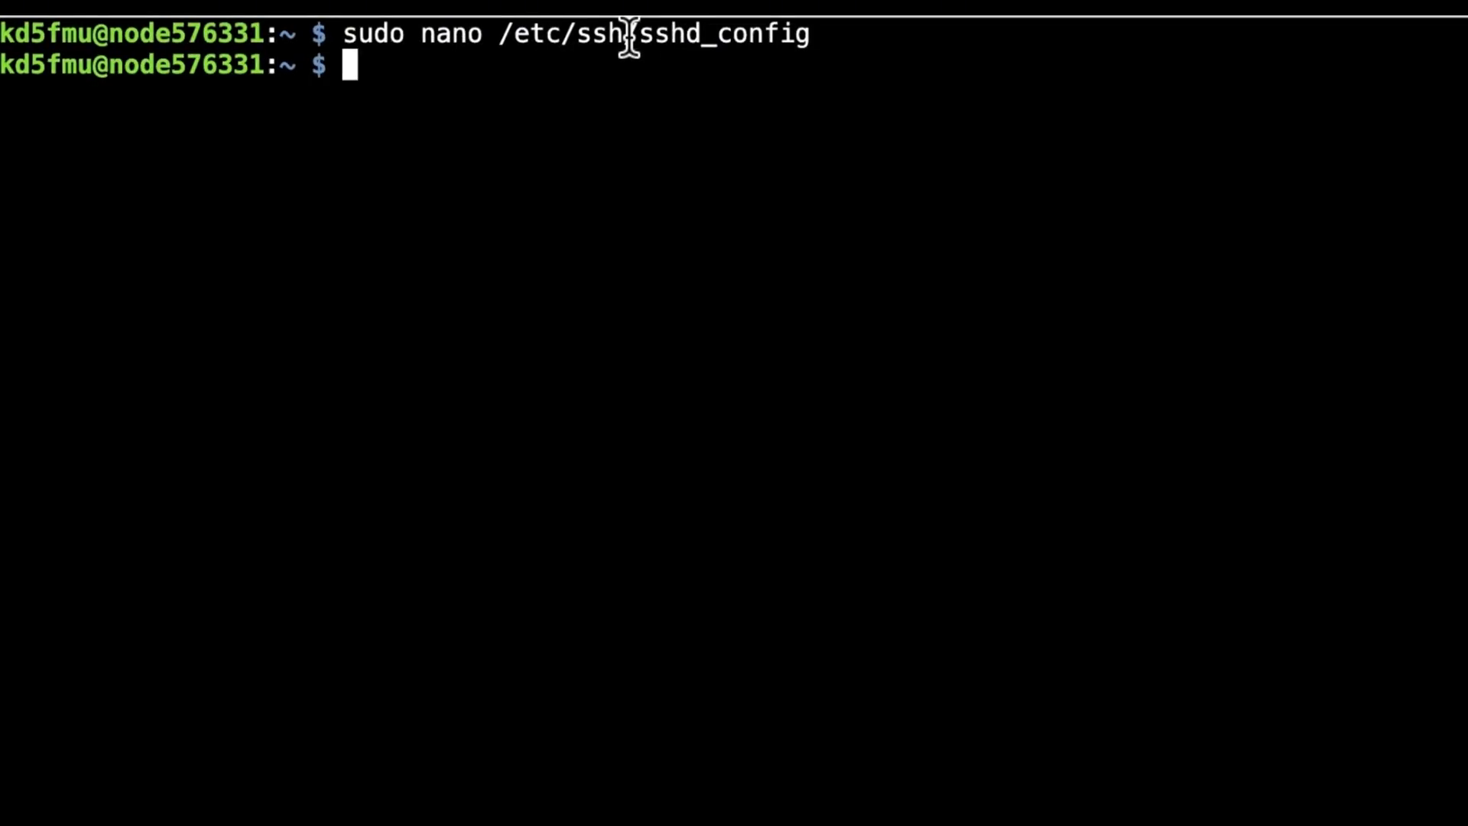
Step: Run sudo systemctl restart ssh to restart the SSH service
type("sdu")
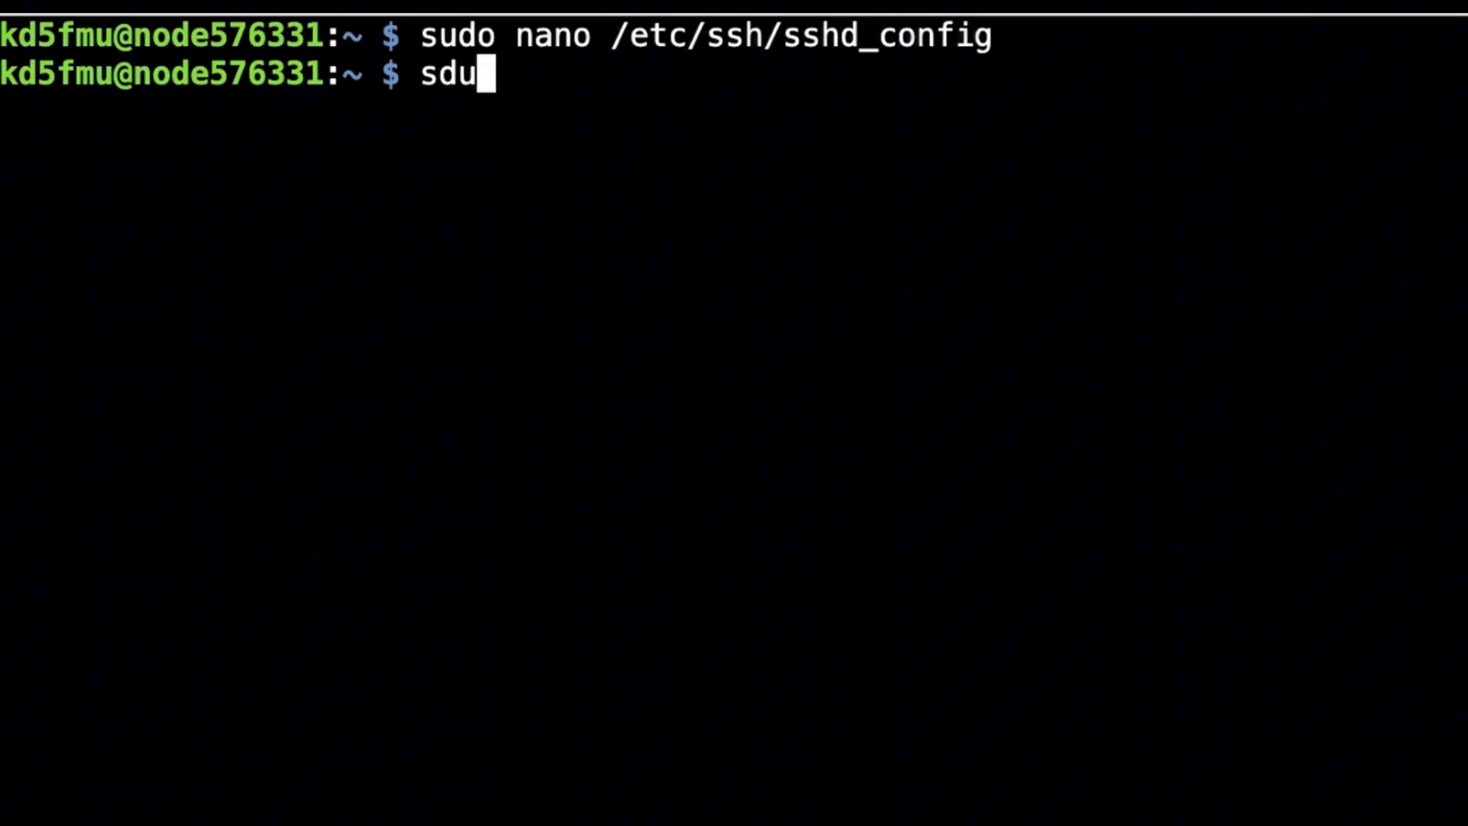
type("sudo")
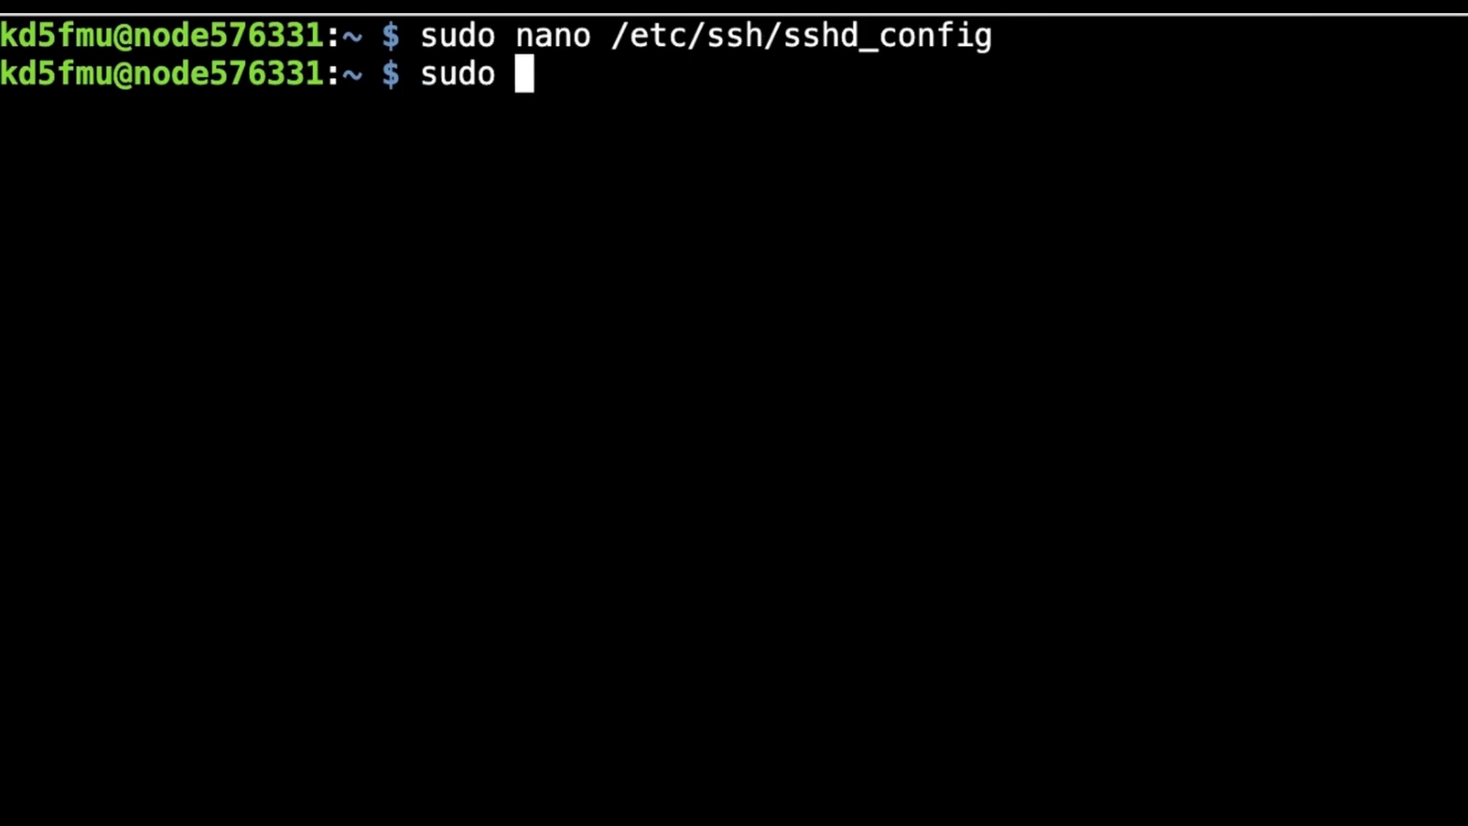
type("systemctl restart ssh")
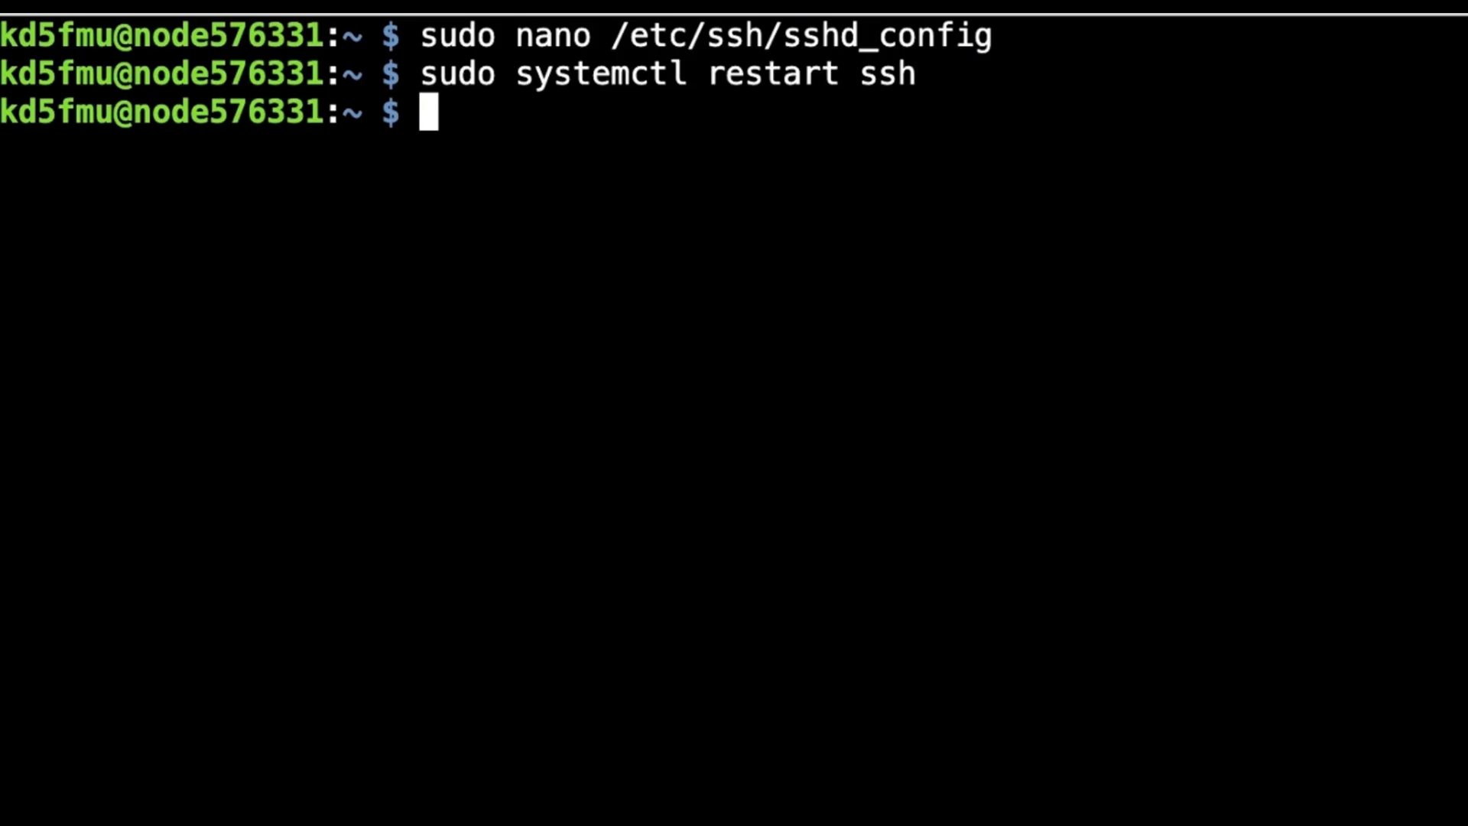
Step: Type sudo passwd root to begin changing the root password
type("sudo pas")
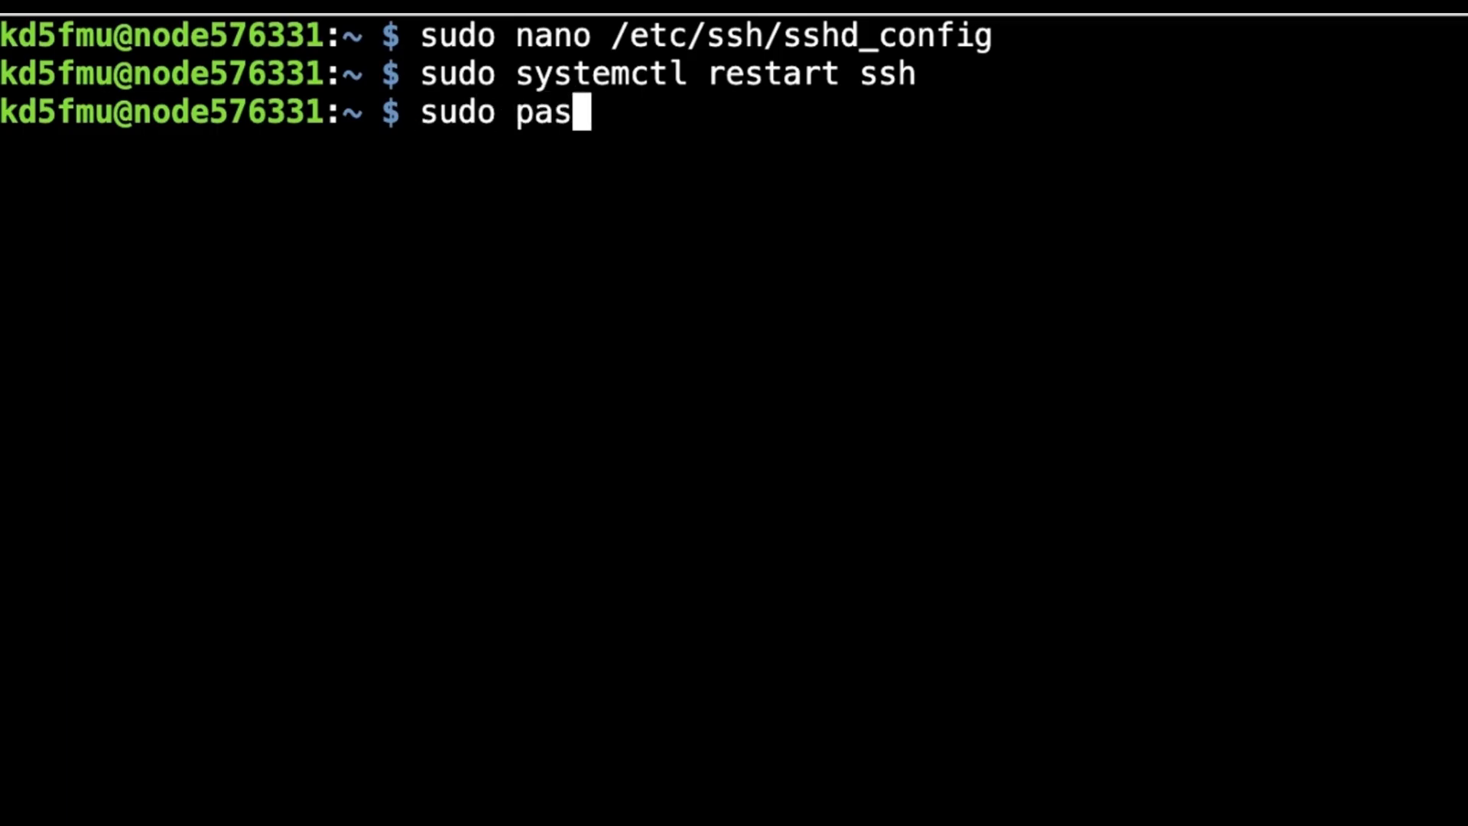
type("swd")
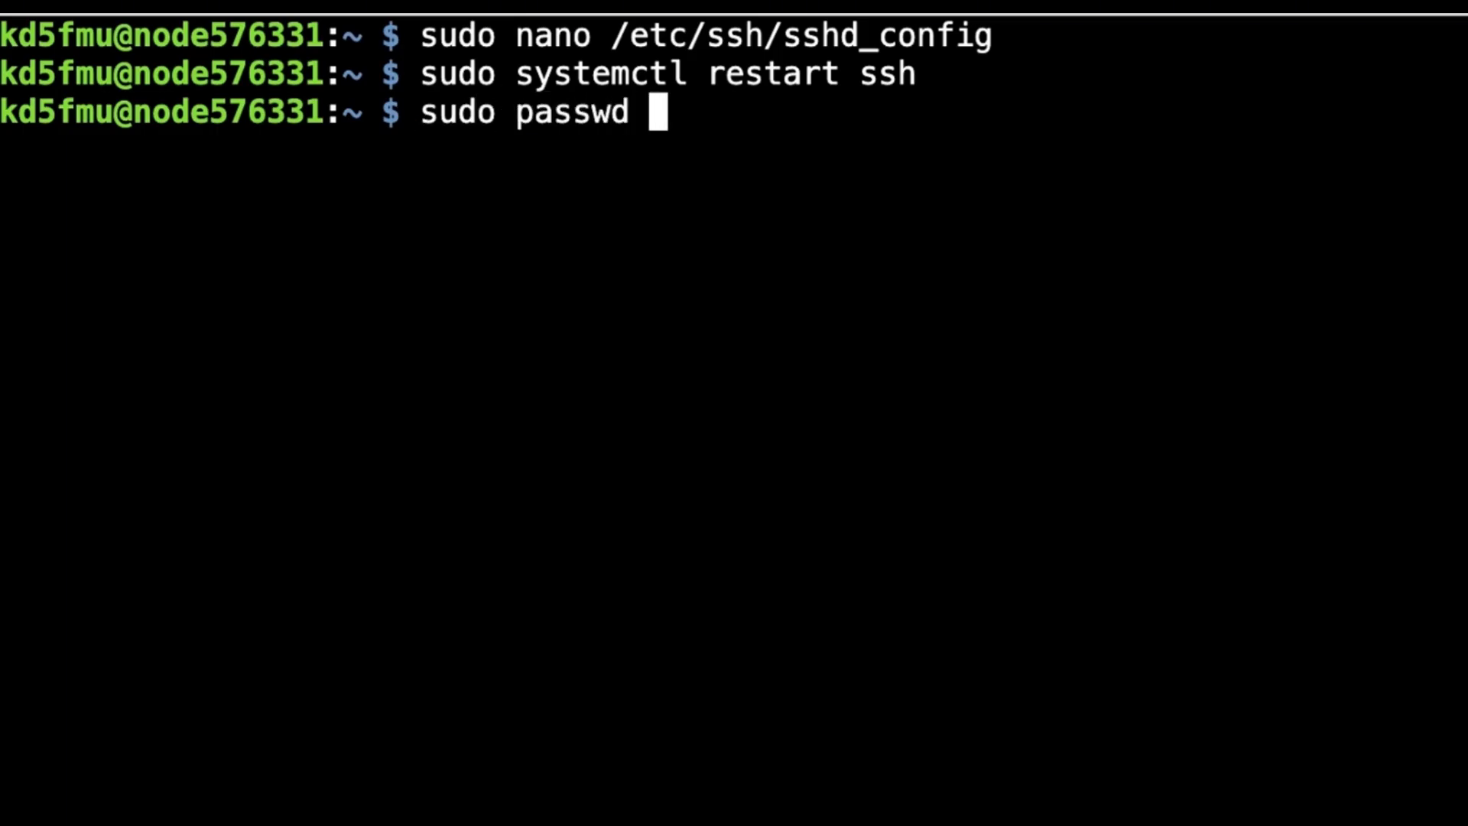
type("root")
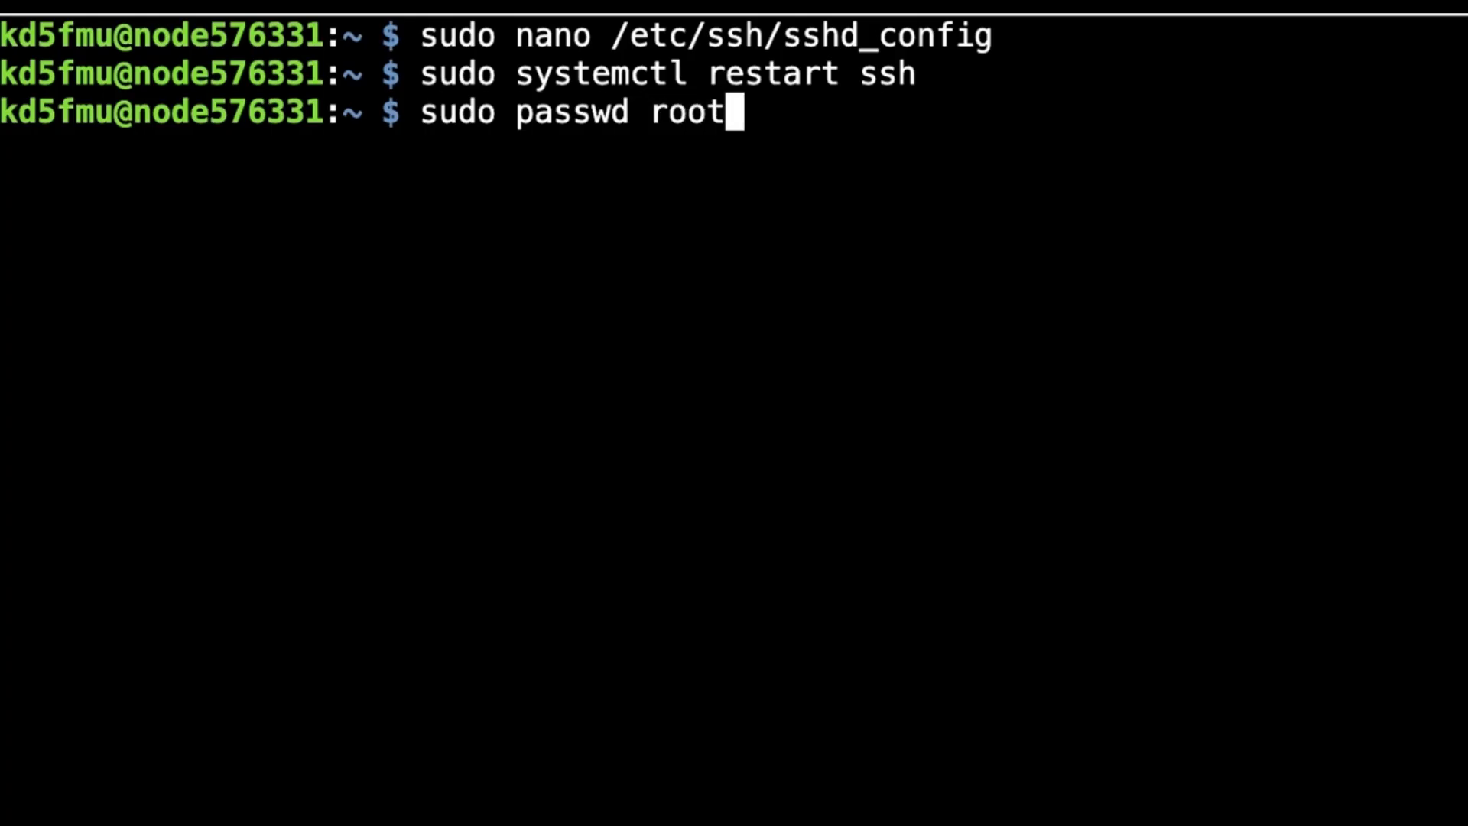